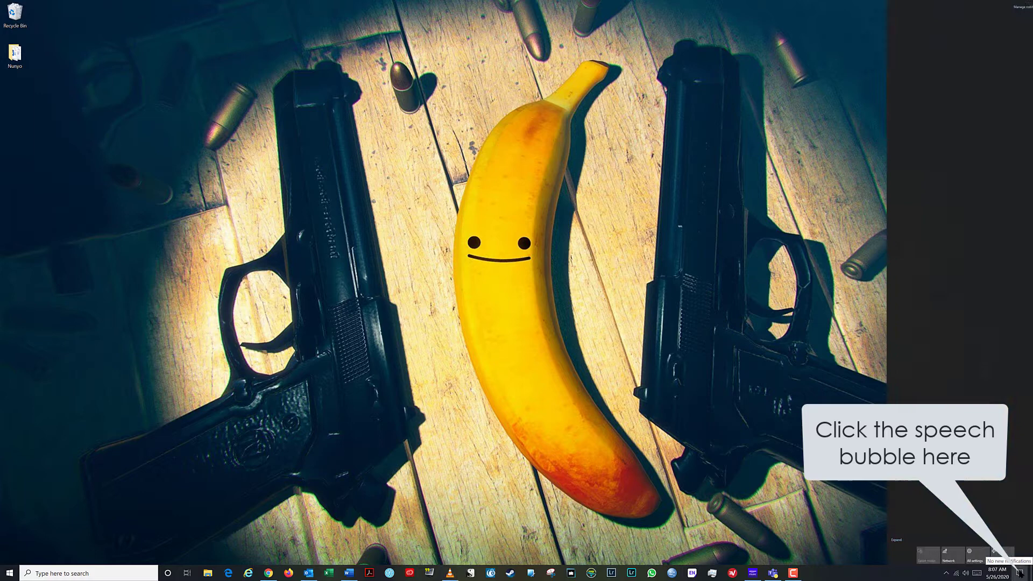
Open Notifications & actions from the Action Center's 'Manage notifications' link
left_click(1016, 572)
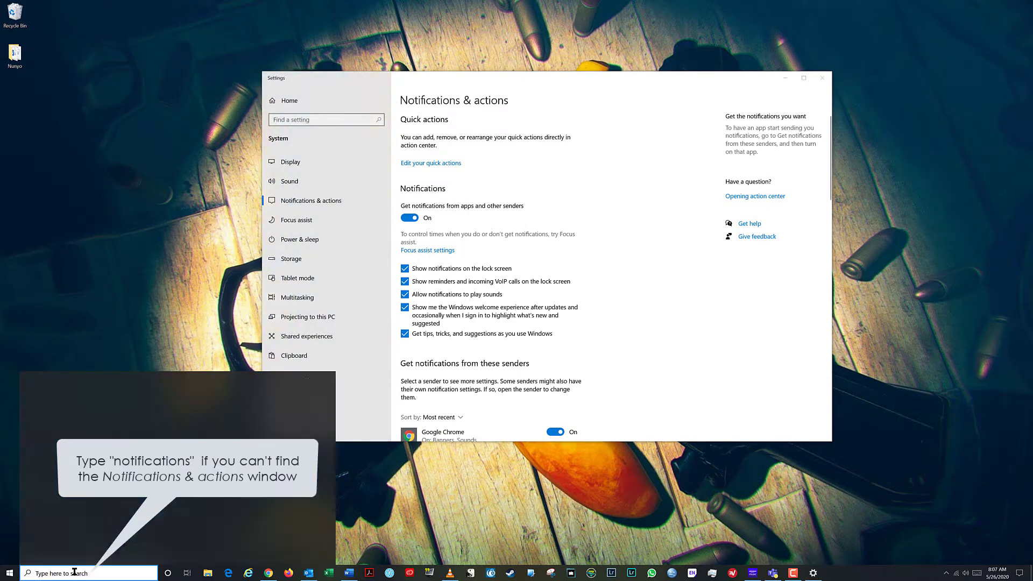
type("notifications")
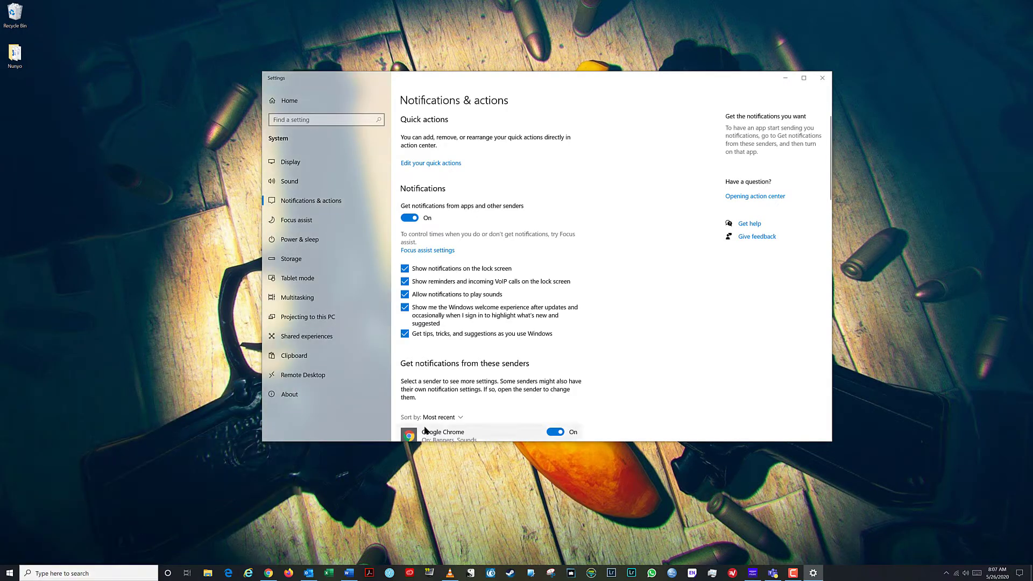
mouse_move(546, 83)
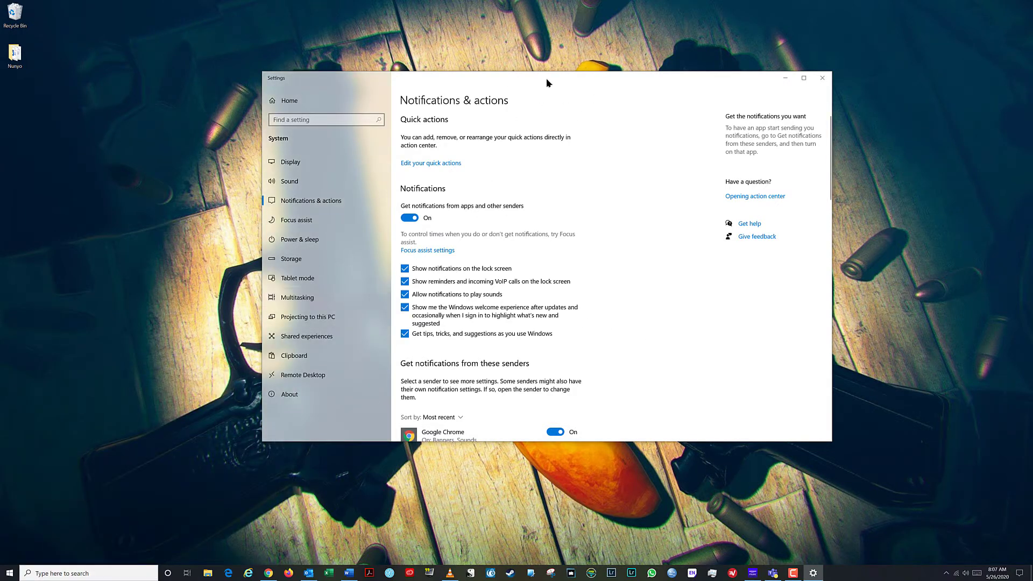
left_click_drag(547, 78, 510, 84)
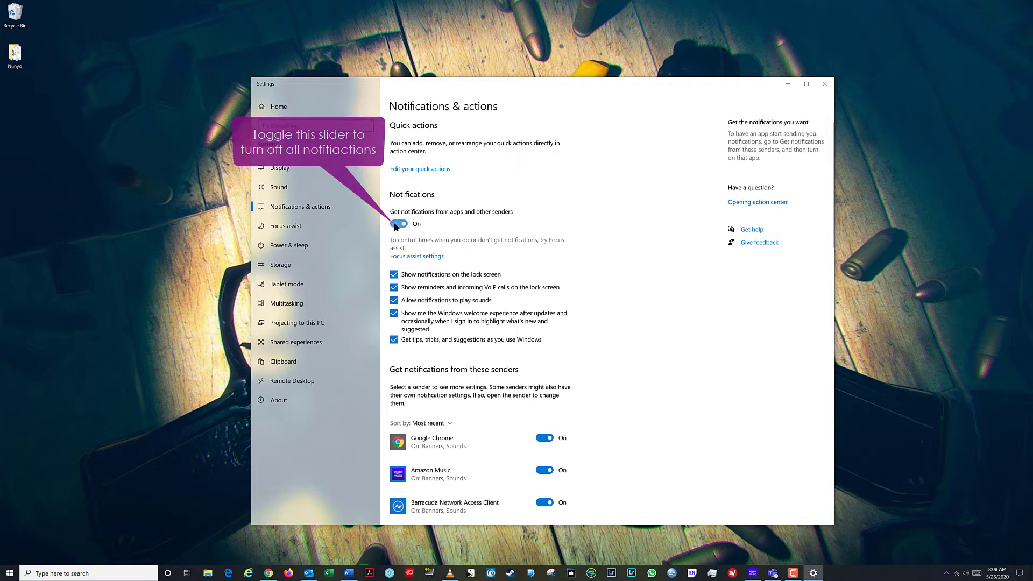
left_click(399, 224)
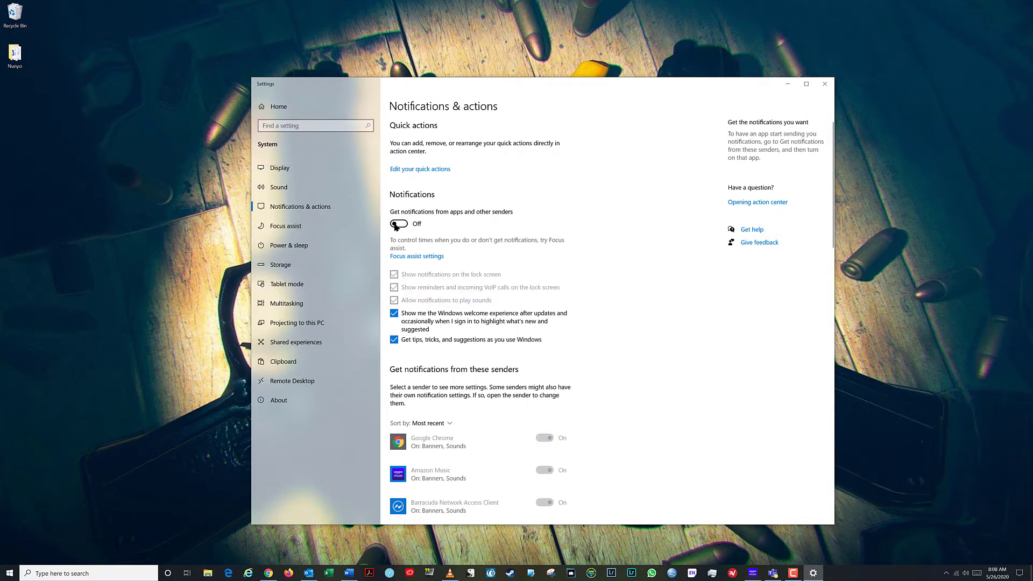
left_click(398, 224)
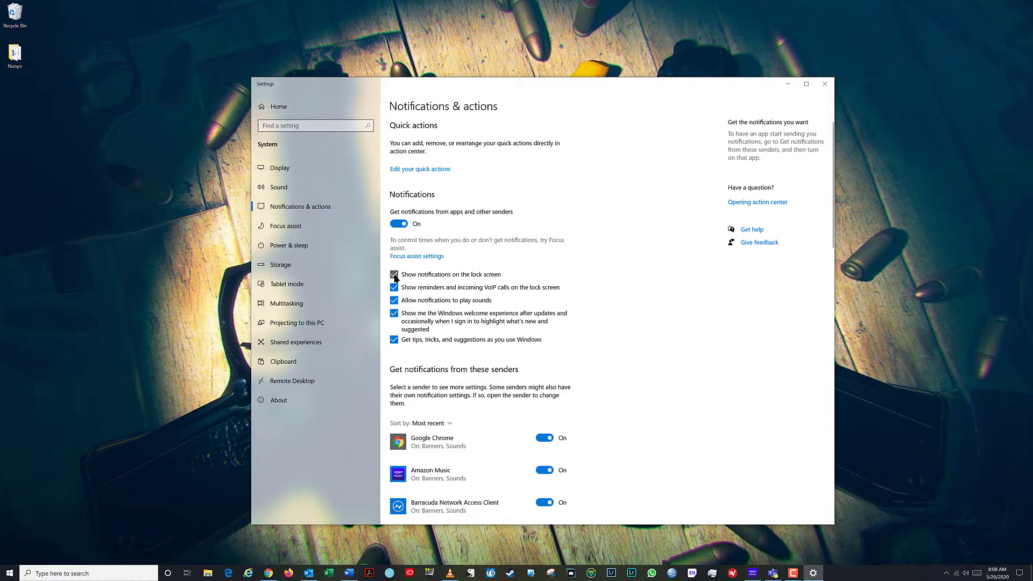
Toggle lock-screen notifications off and back on, leaving them enabled
left_click(394, 275)
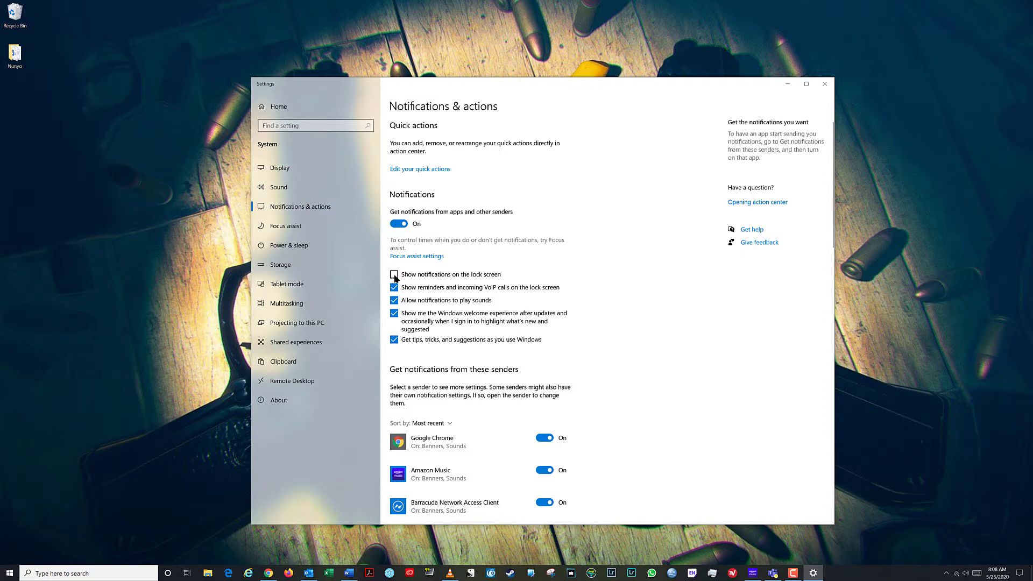
left_click(394, 275)
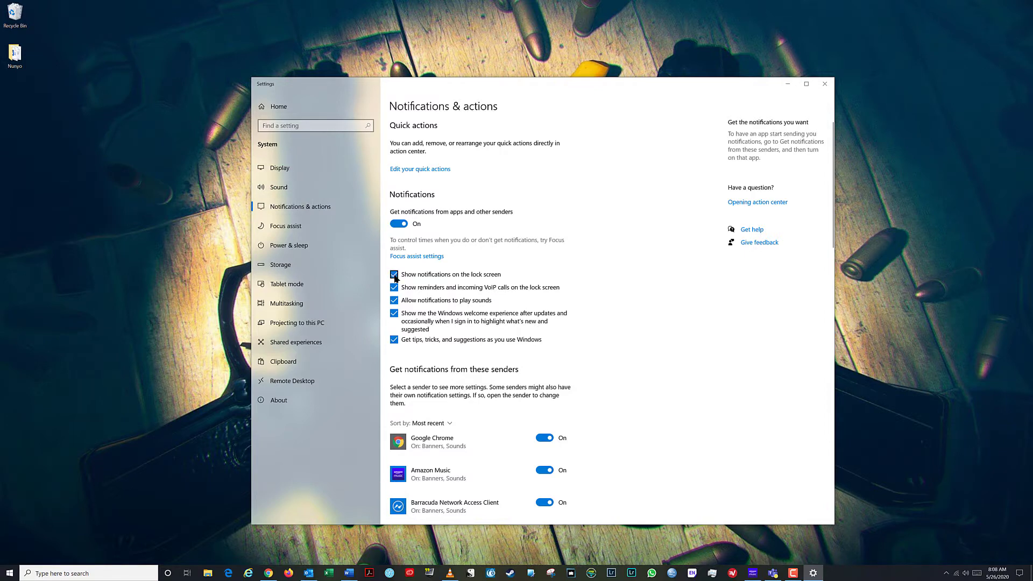
mouse_move(394, 288)
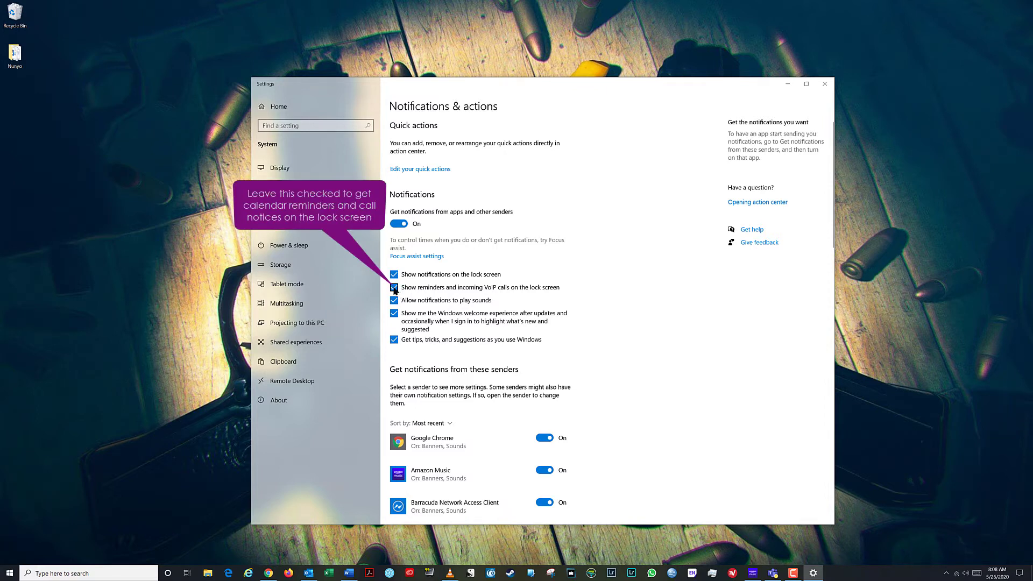
left_click(393, 288)
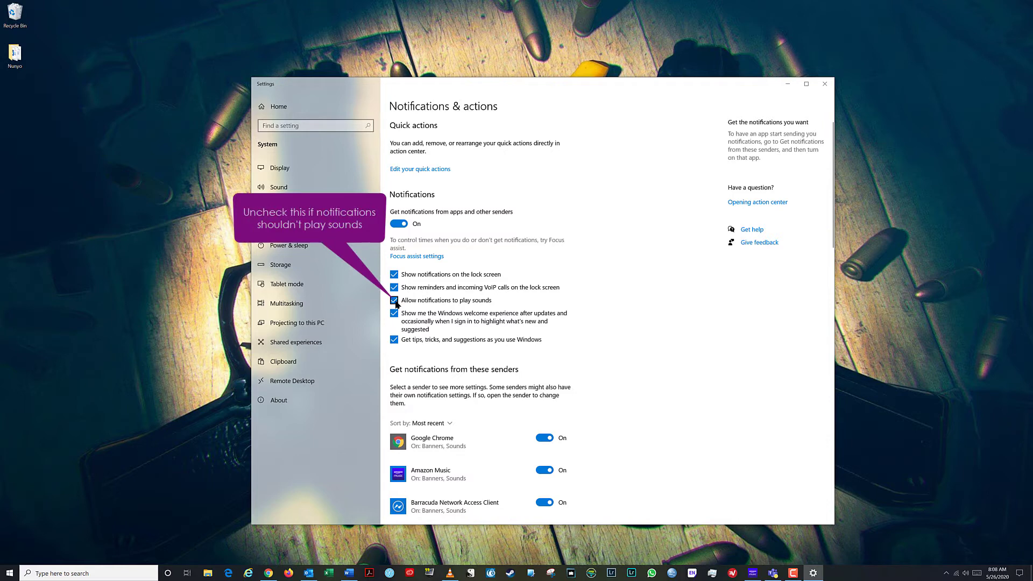
Uncheck 'Allow notifications to play sounds' and 'Show me the Windows welcome experience after updates'
left_click(394, 300)
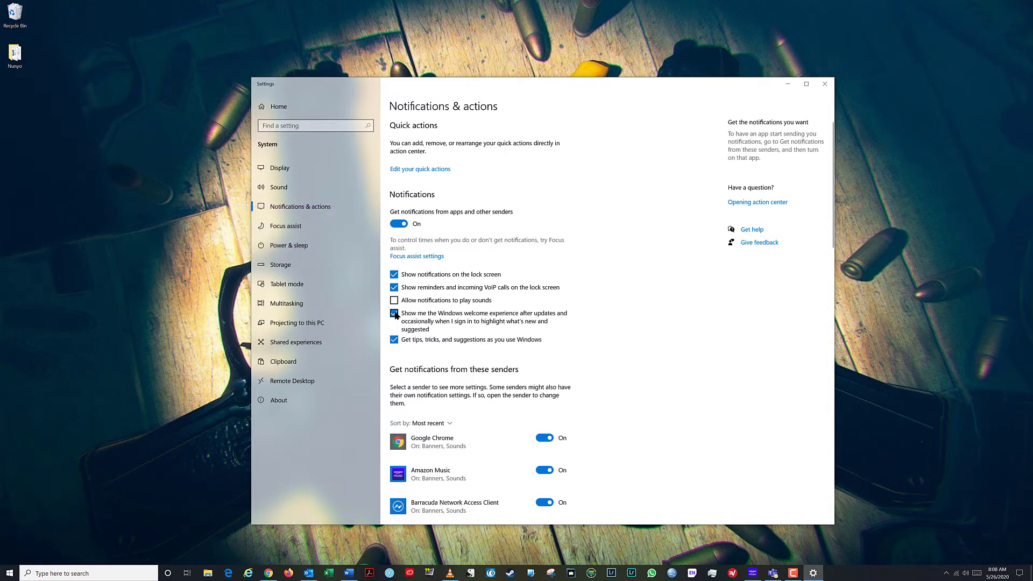
left_click(394, 314)
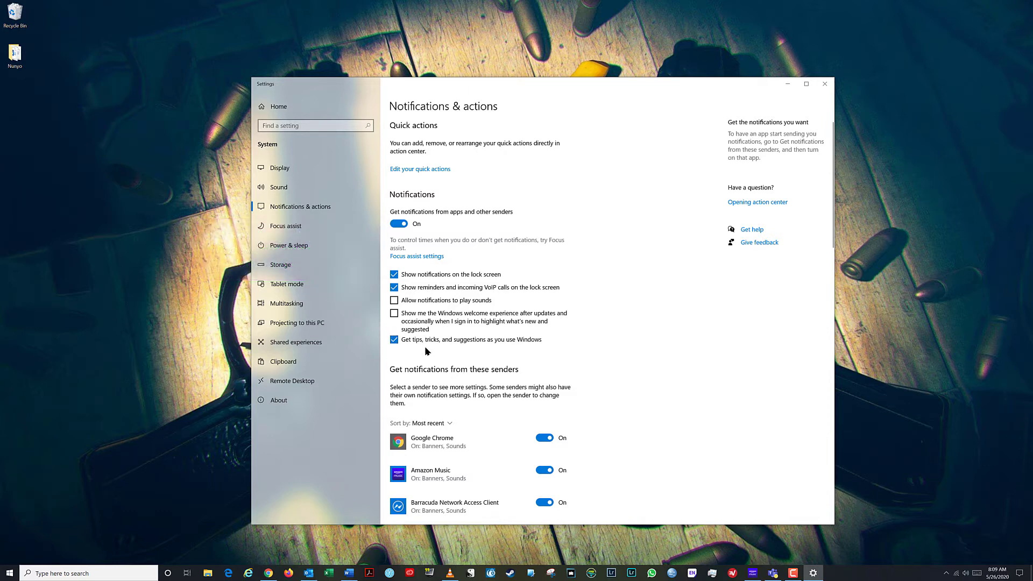
scroll("down", 3)
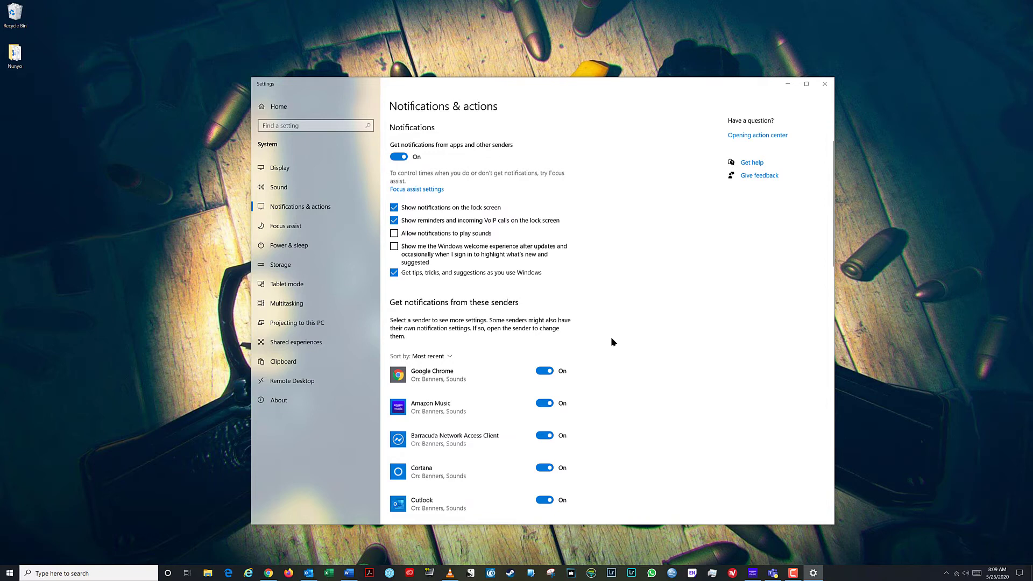
mouse_move(610, 343)
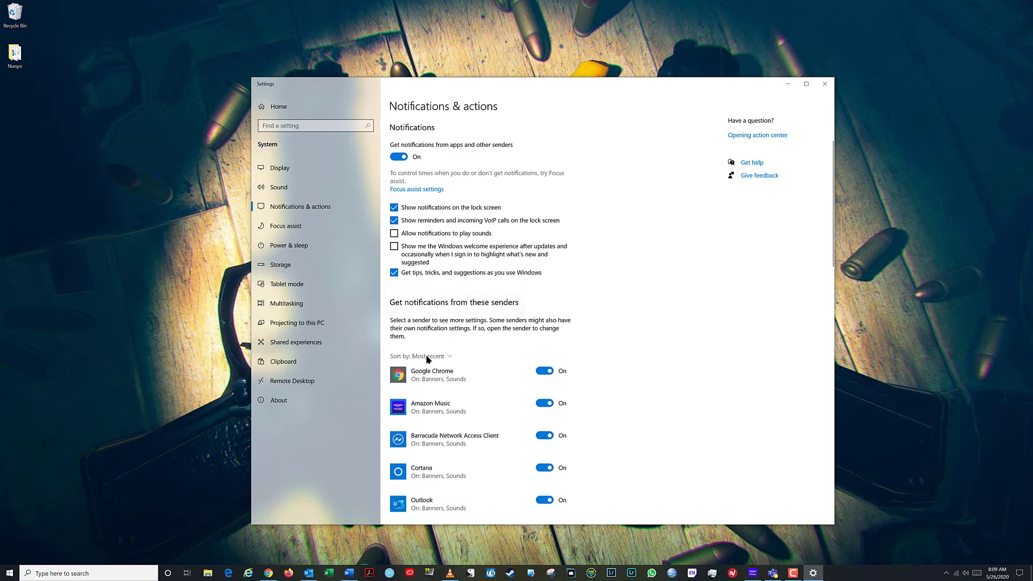
scroll("down", 3)
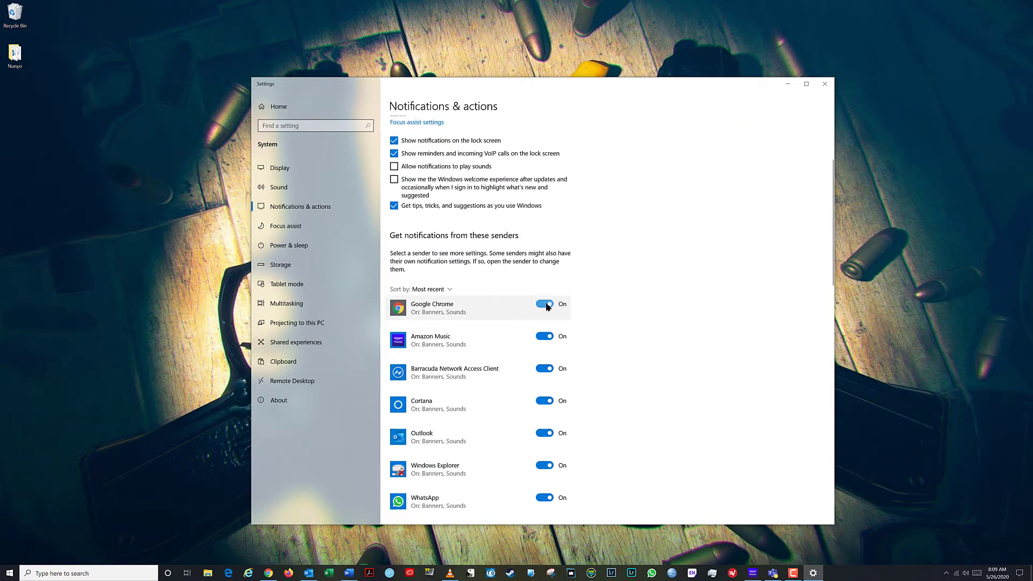
left_click(545, 305)
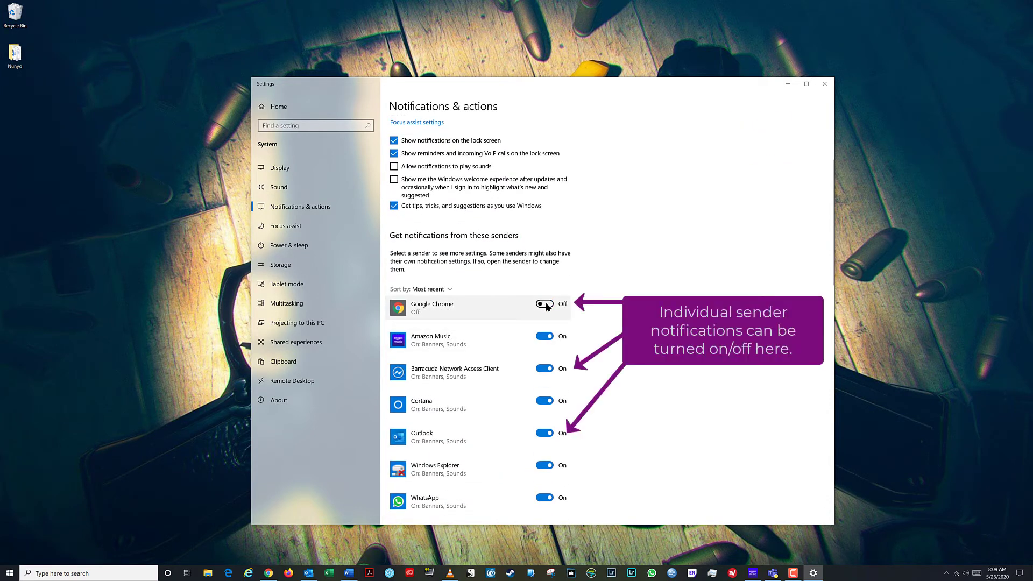
left_click(544, 304)
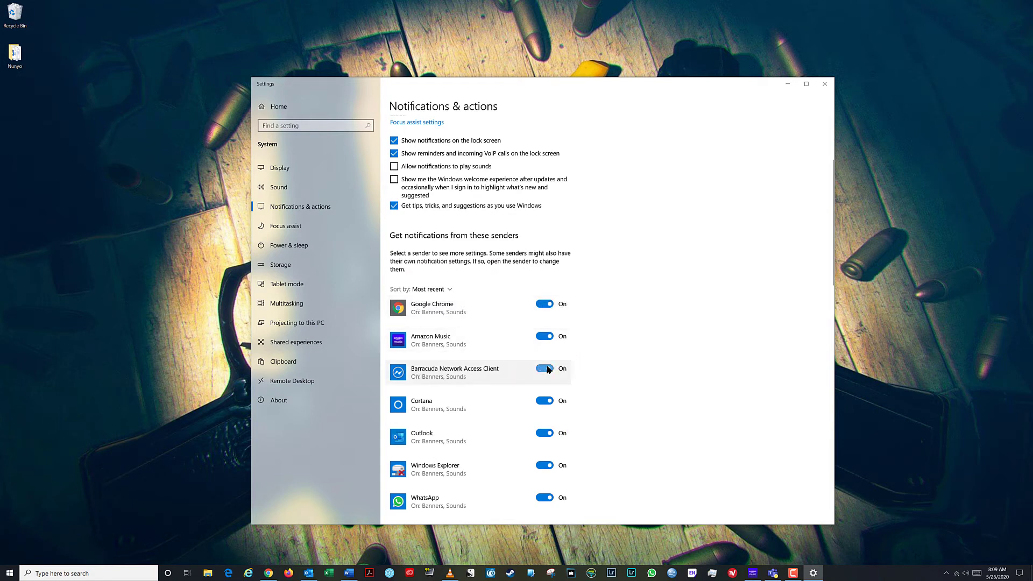
scroll("down", 3)
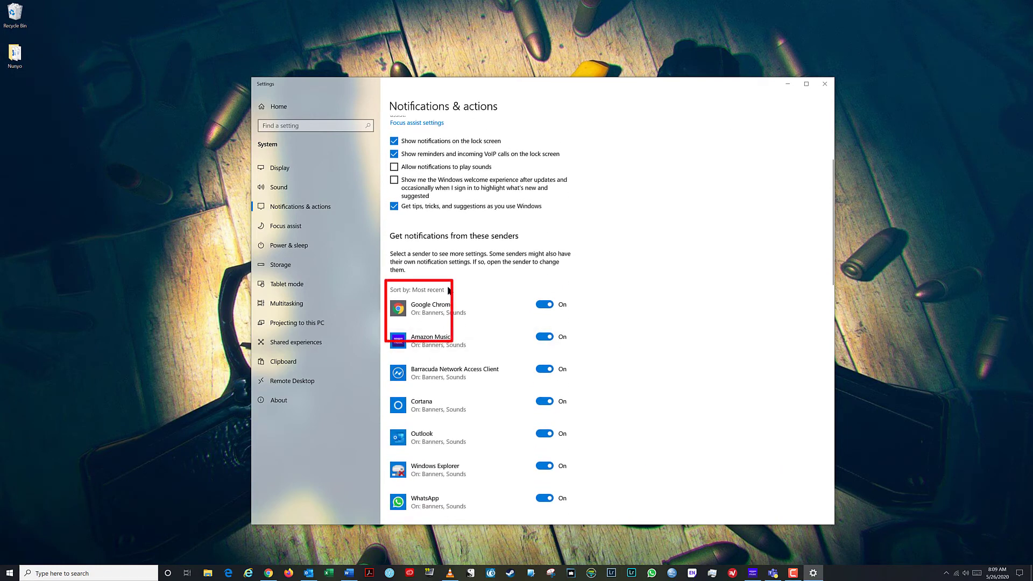
Sort the sender list by Name, revert to Most recent, and close the Settings window
left_click(418, 289)
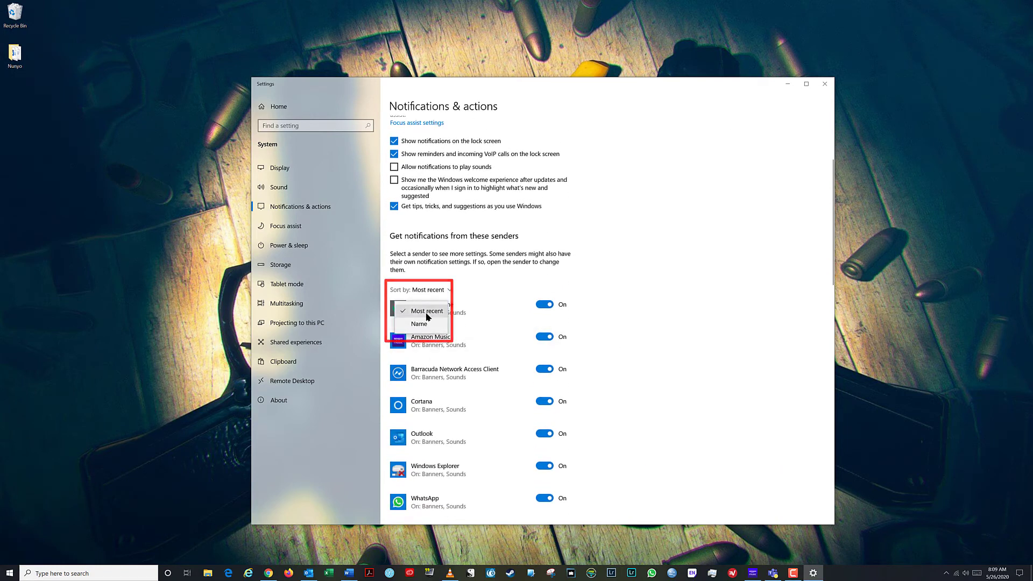
left_click(419, 324)
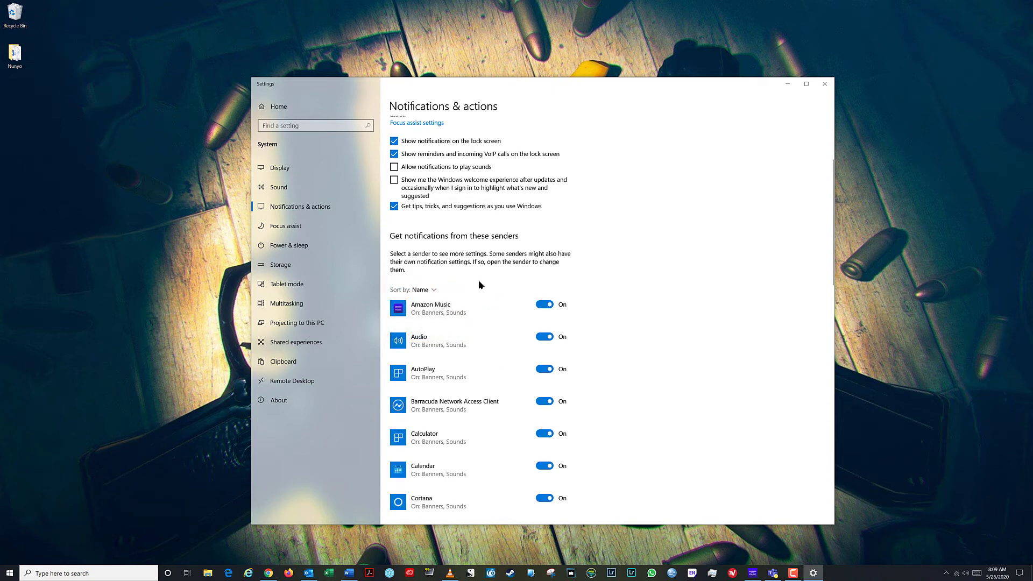
left_click(421, 290)
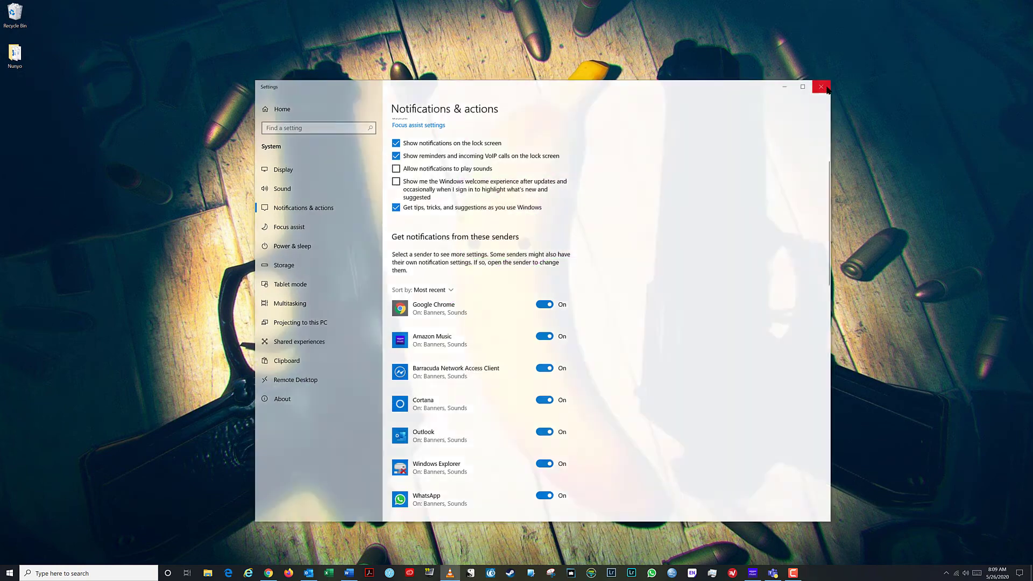
left_click(820, 86)
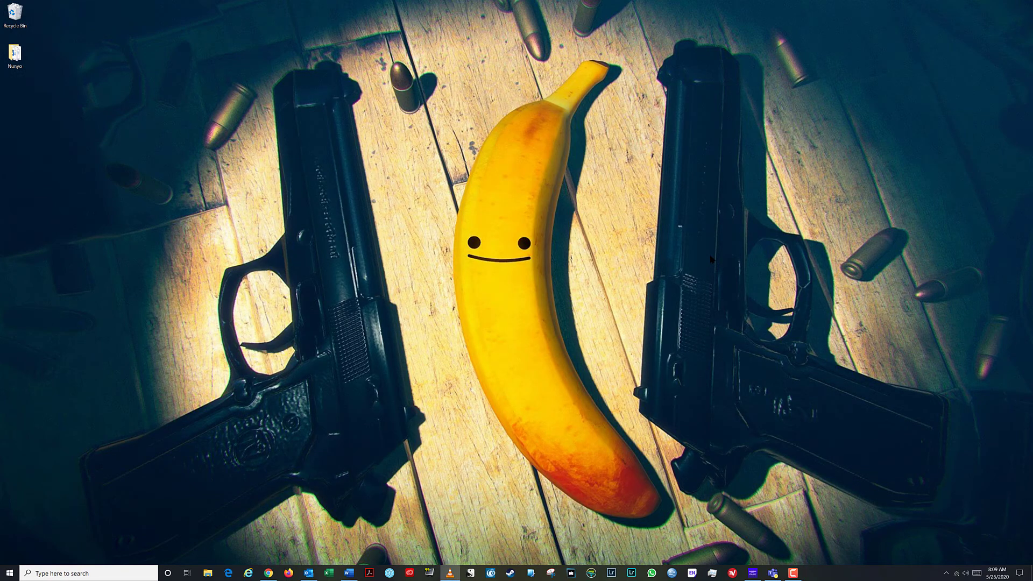